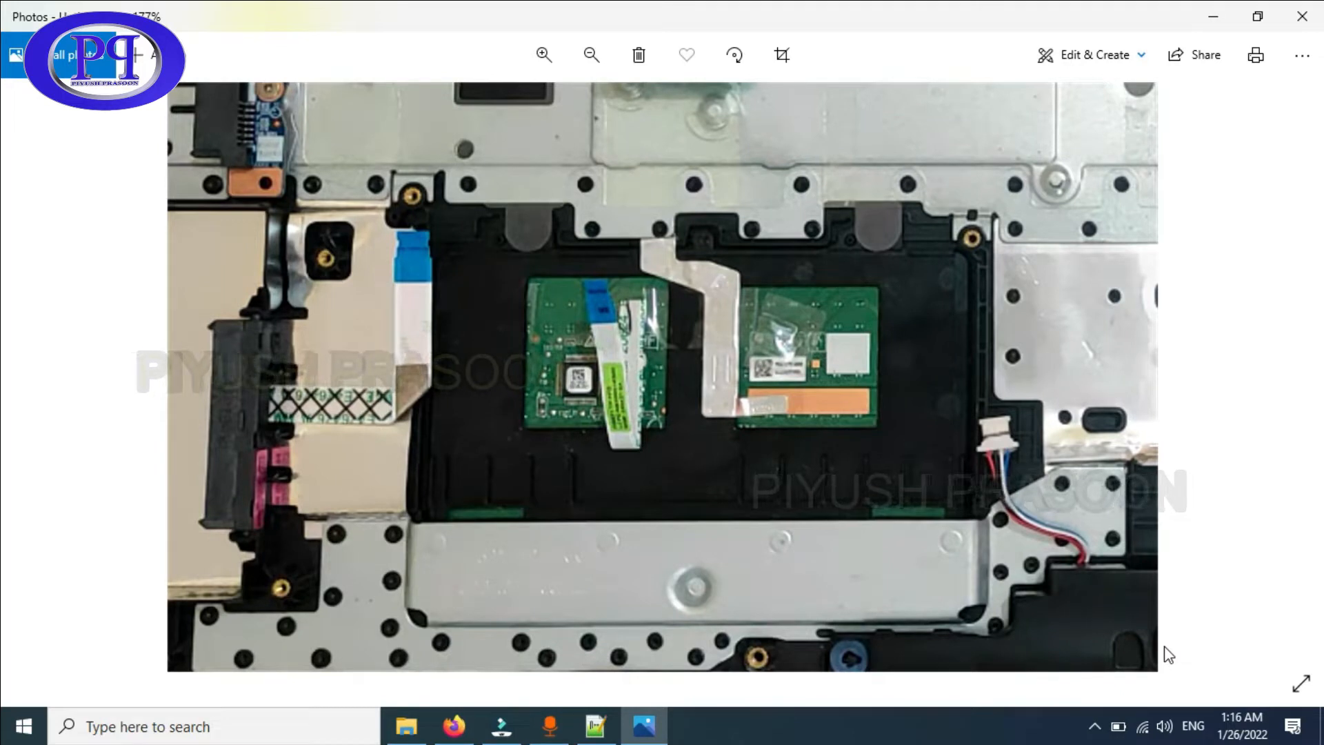
pyautogui.moveTo(1020, 237)
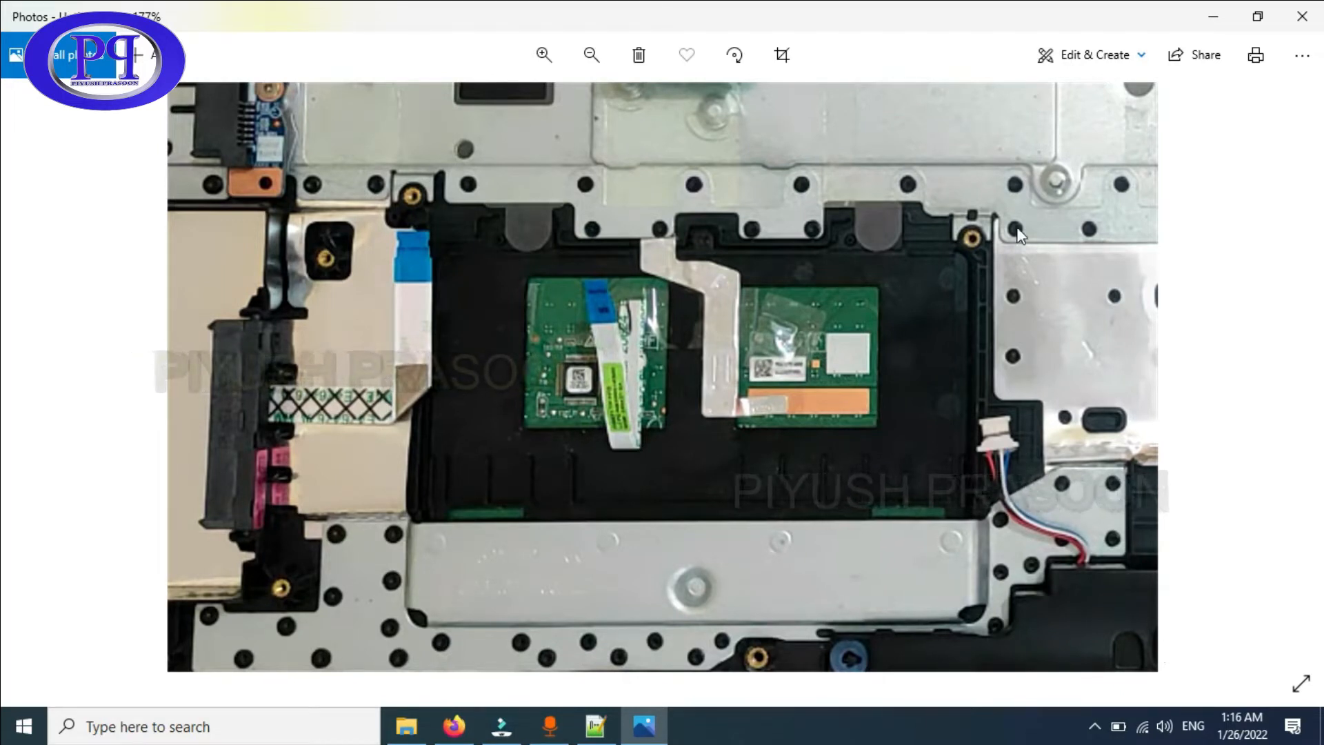
pyautogui.moveTo(355, 537)
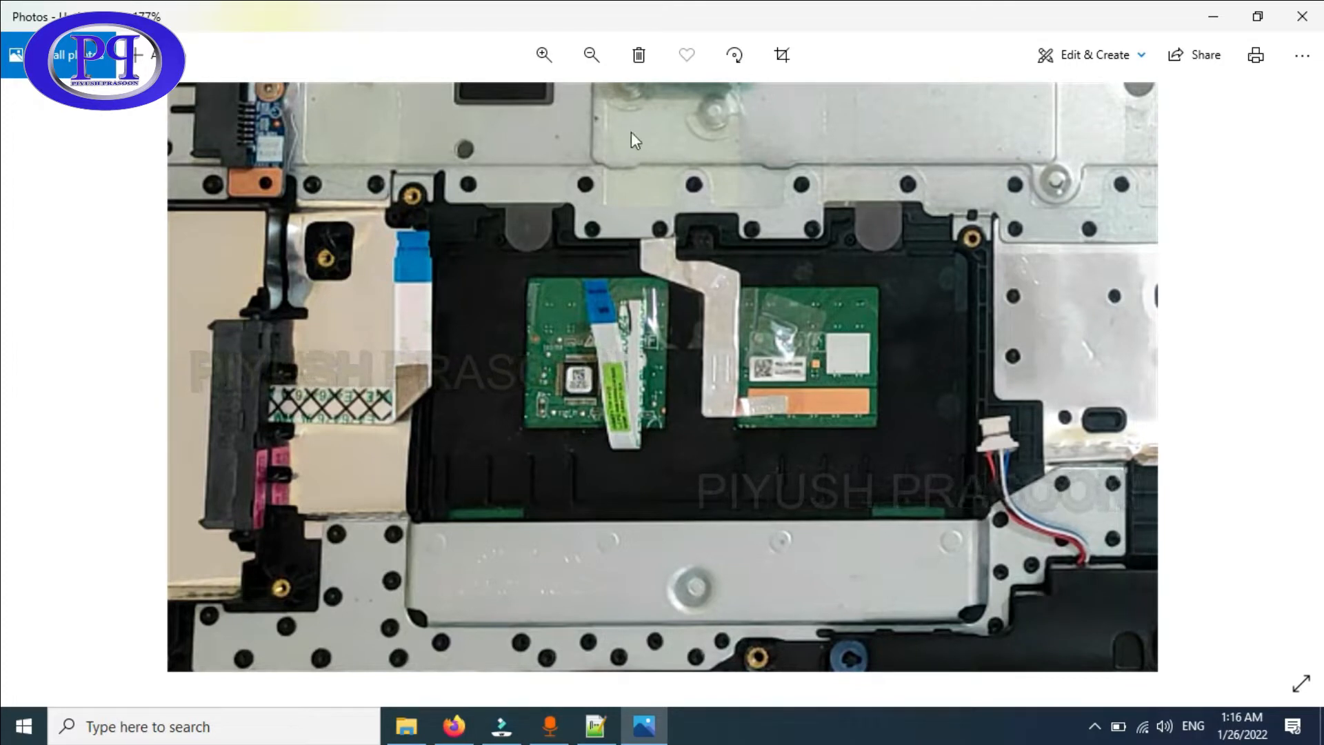
pyautogui.moveTo(1062, 395)
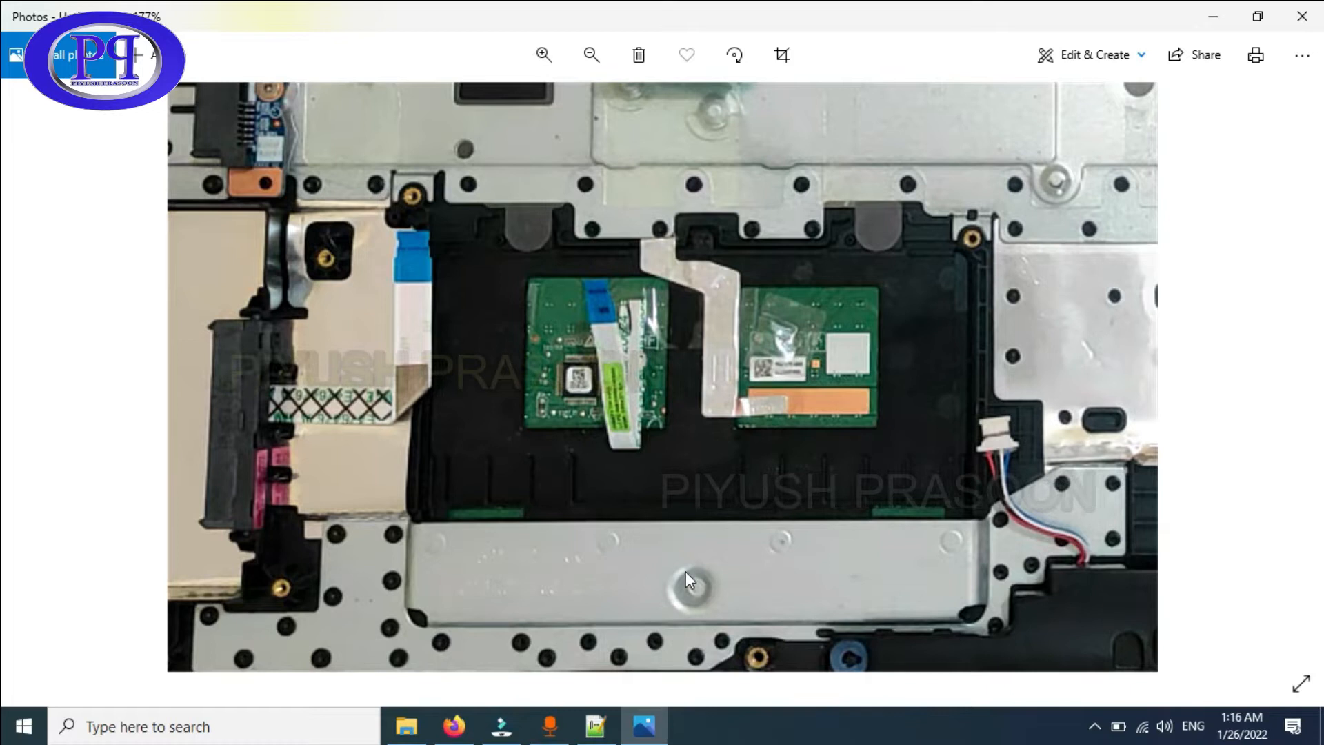
pyautogui.moveTo(687, 601)
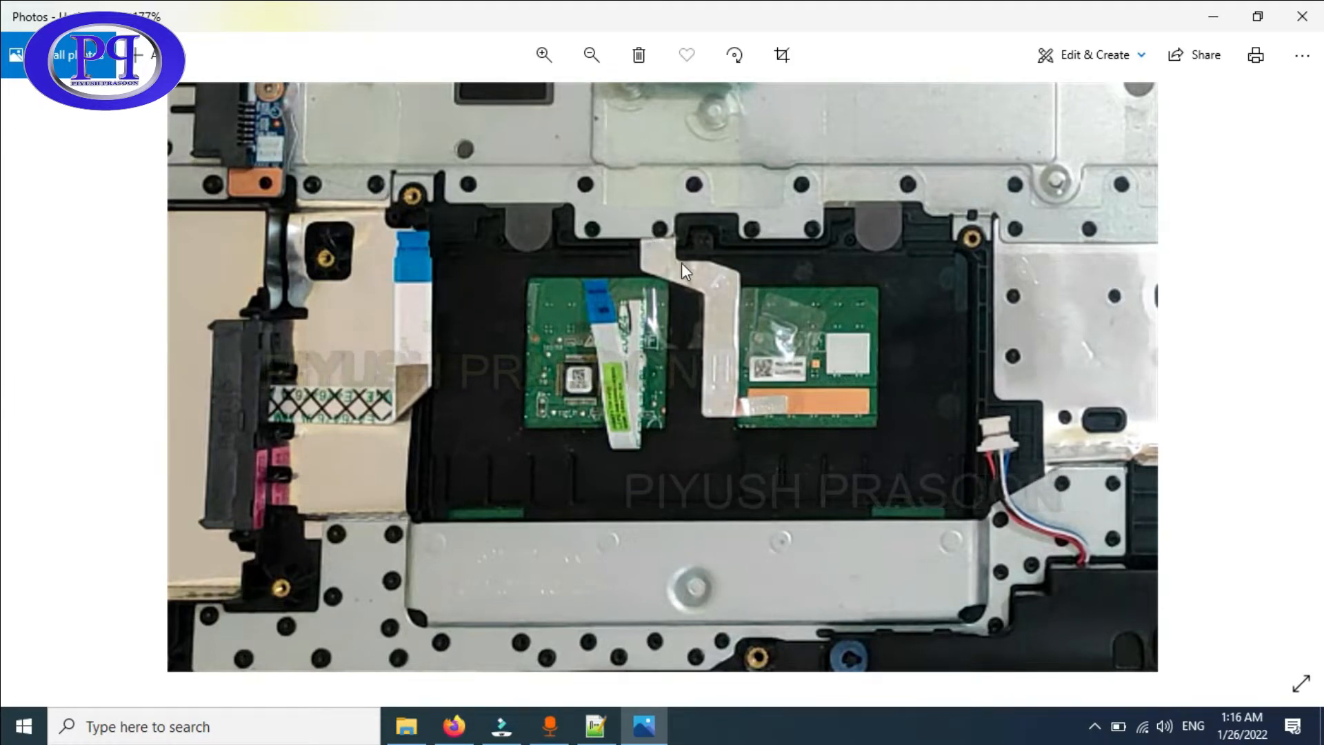
pyautogui.moveTo(645, 173)
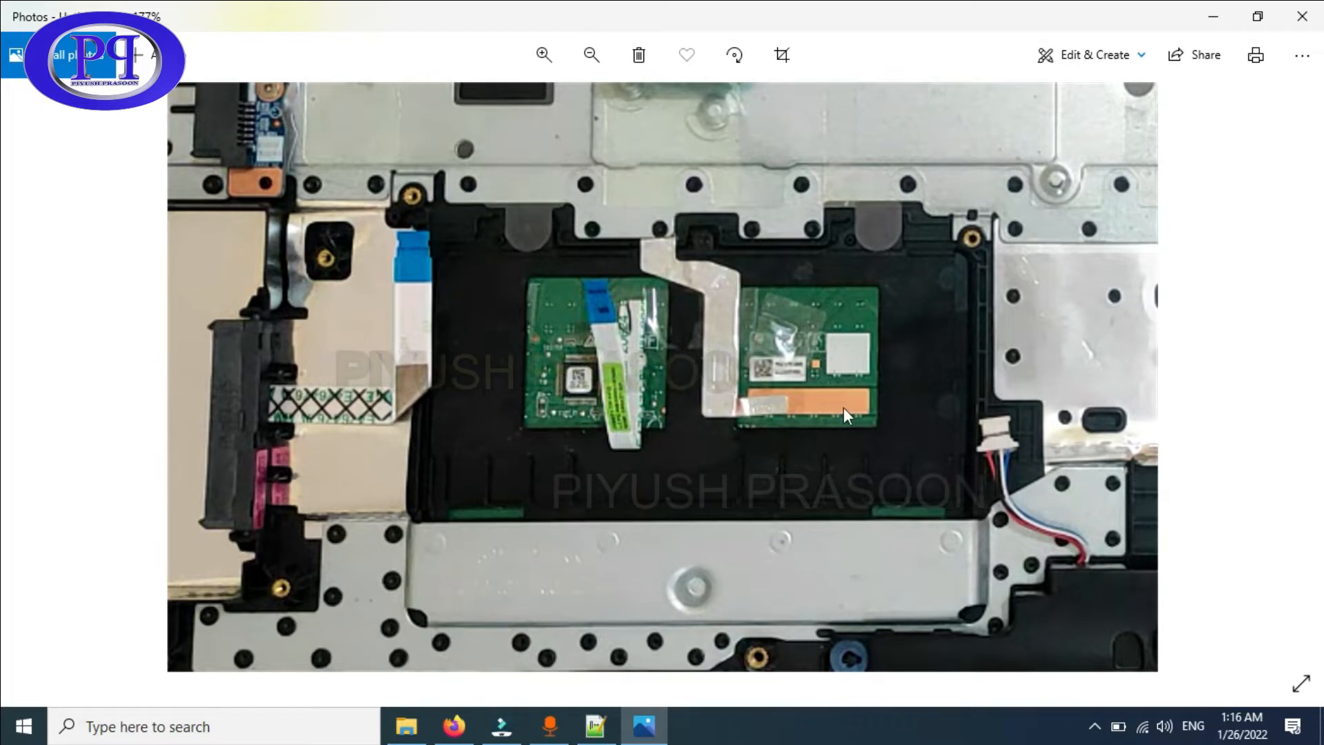
pyautogui.moveTo(831, 414)
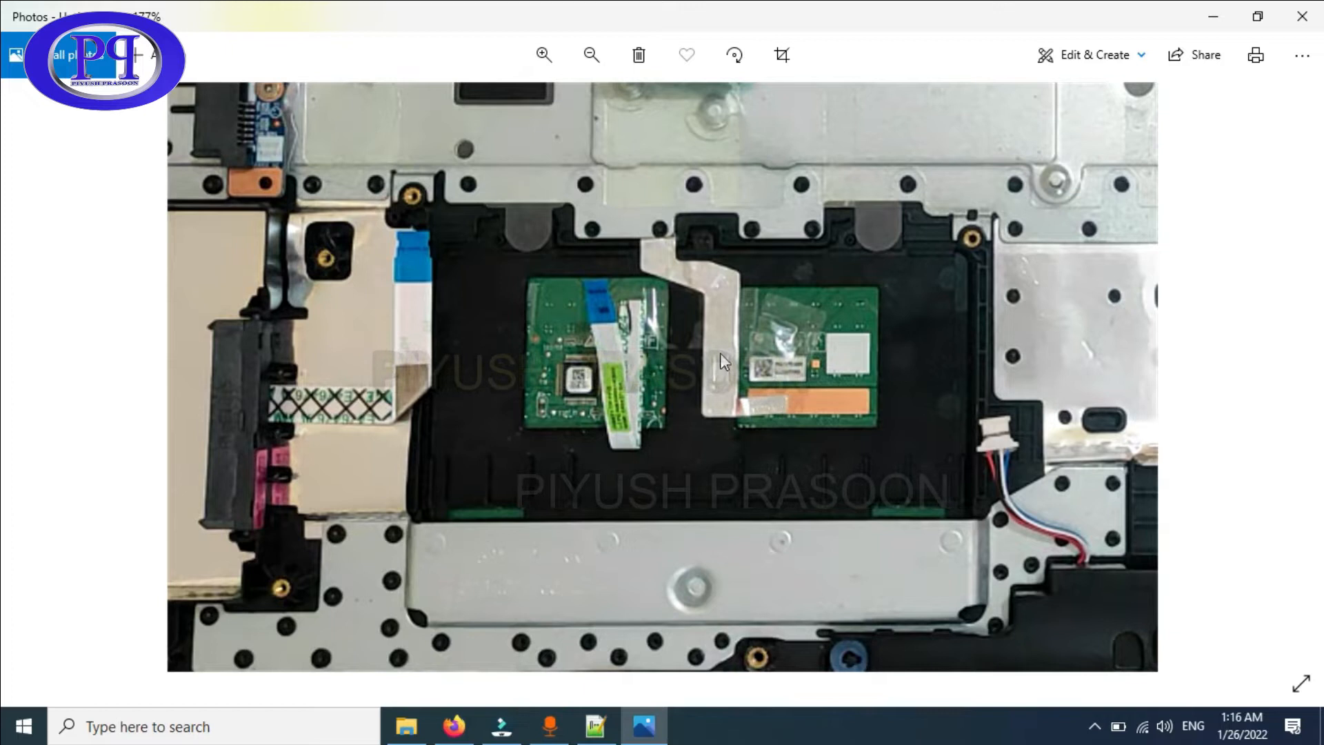
pyautogui.moveTo(568, 140)
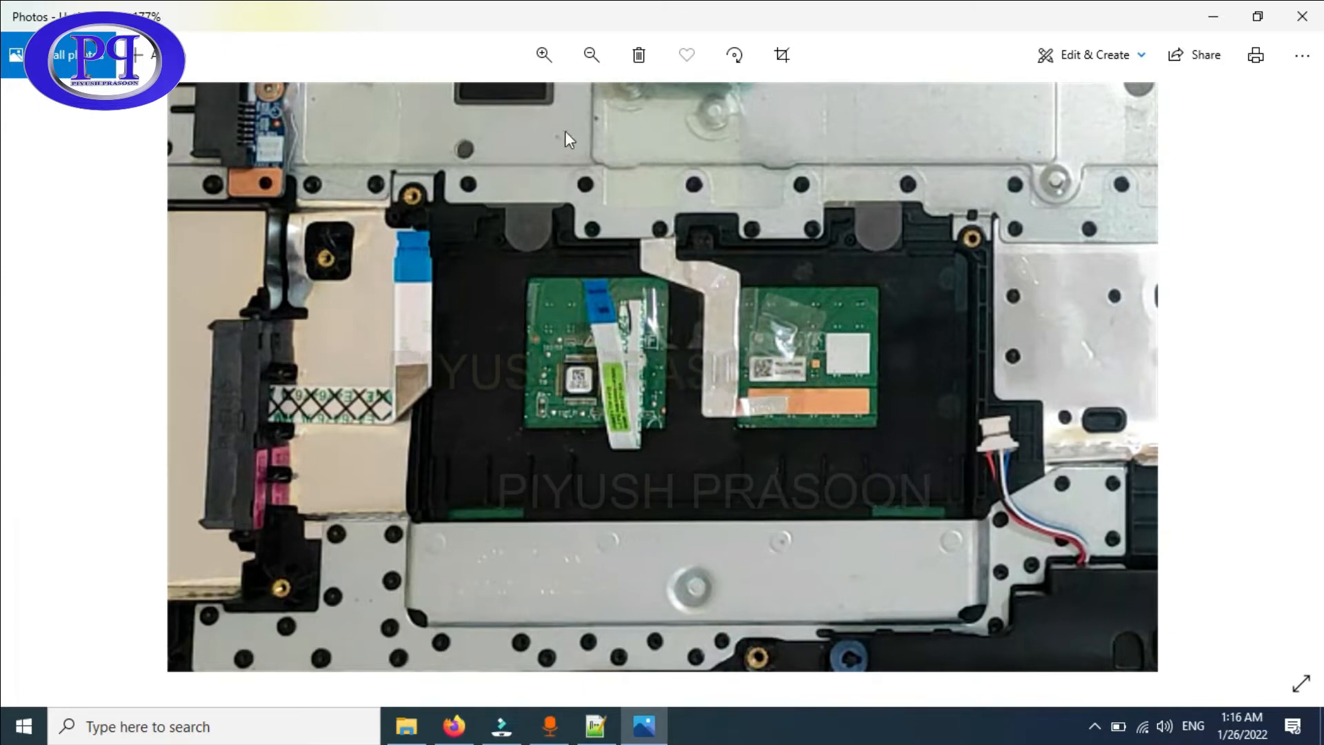
pyautogui.moveTo(640, 142)
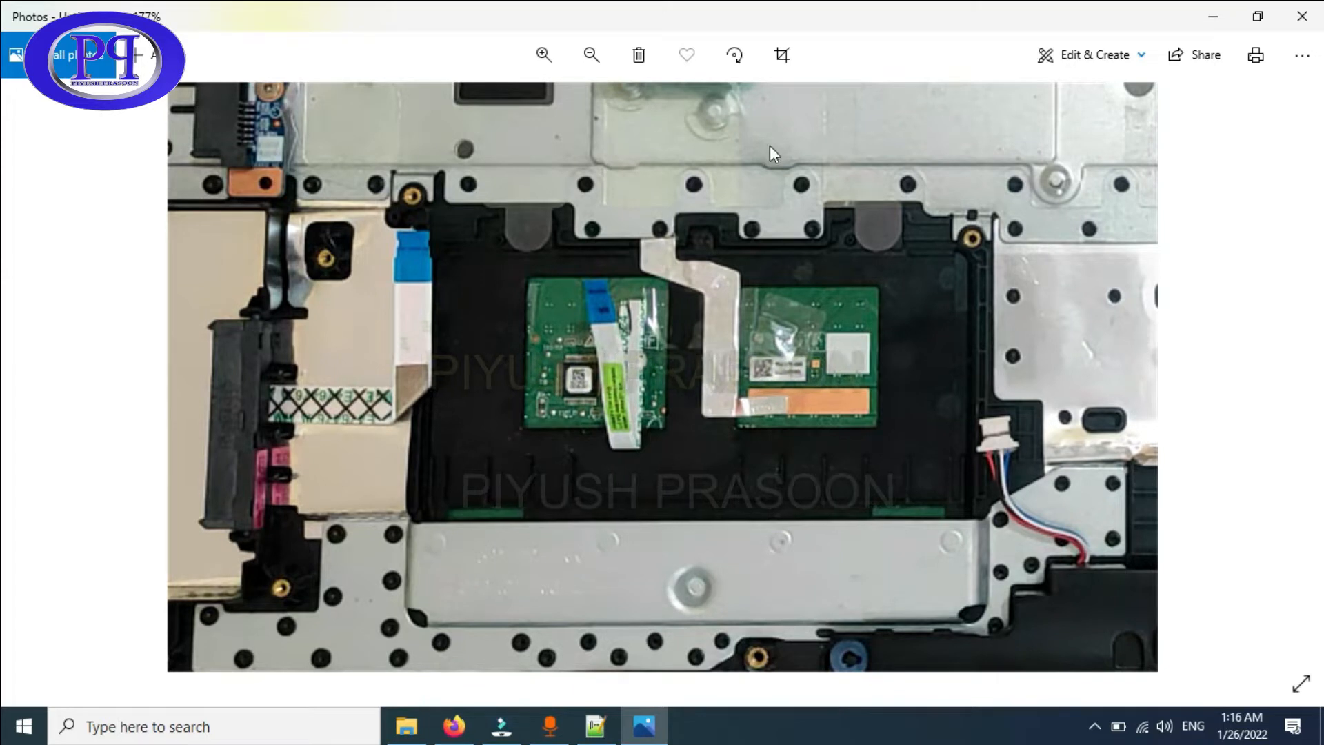
pyautogui.moveTo(790, 171)
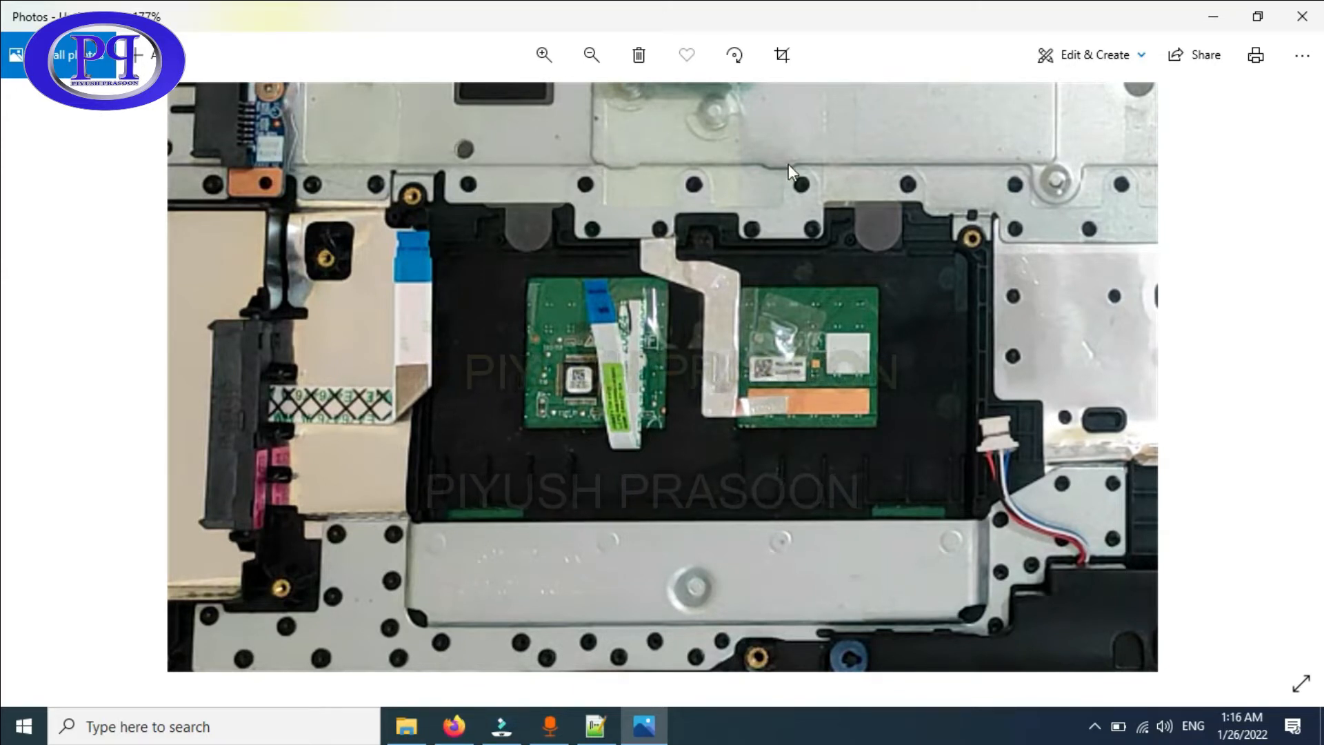
pyautogui.moveTo(777, 173)
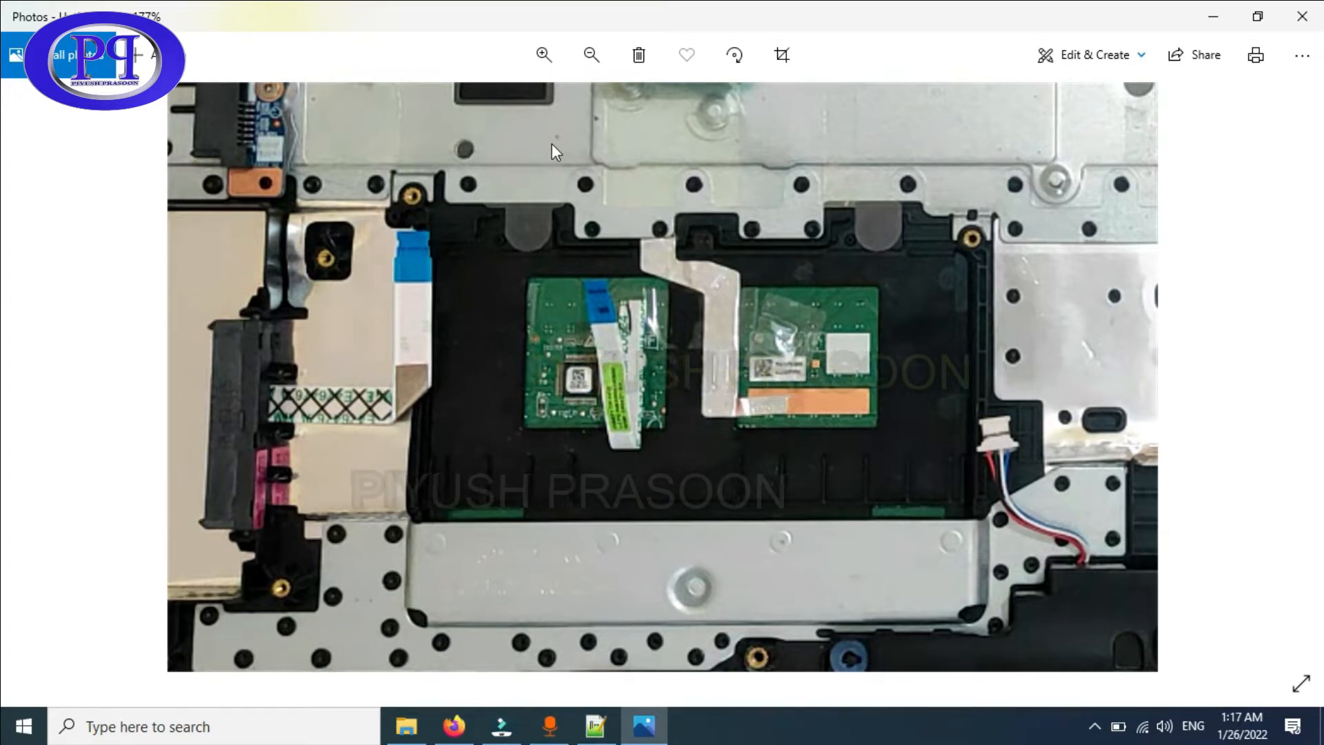
pyautogui.moveTo(565, 152)
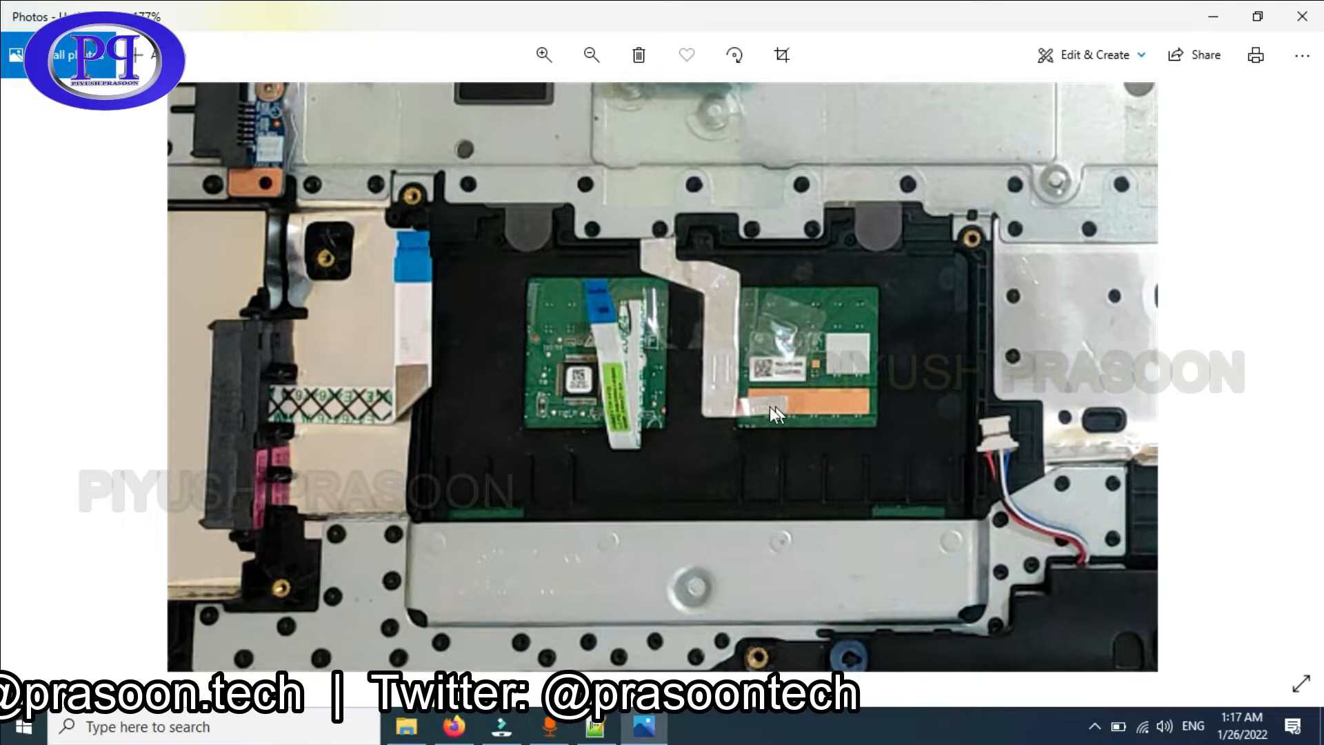
pyautogui.moveTo(633, 165)
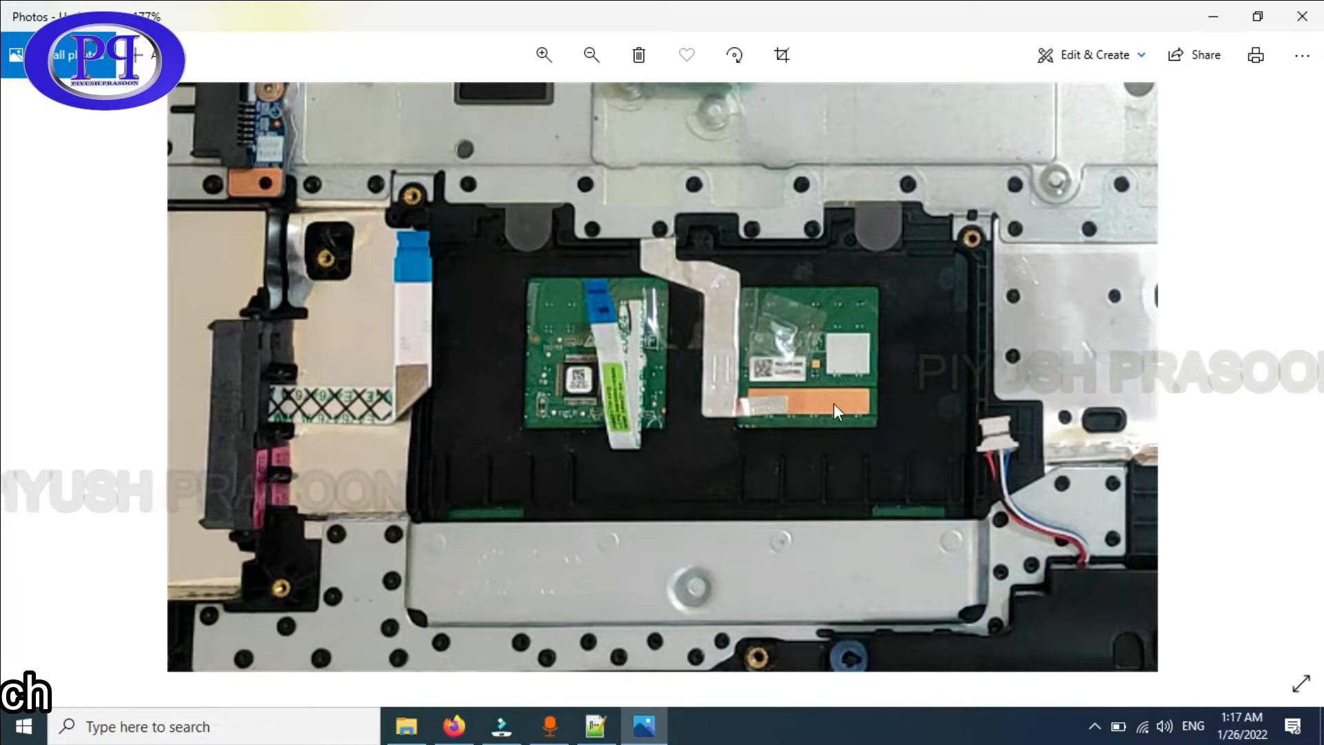
pyautogui.moveTo(629, 173)
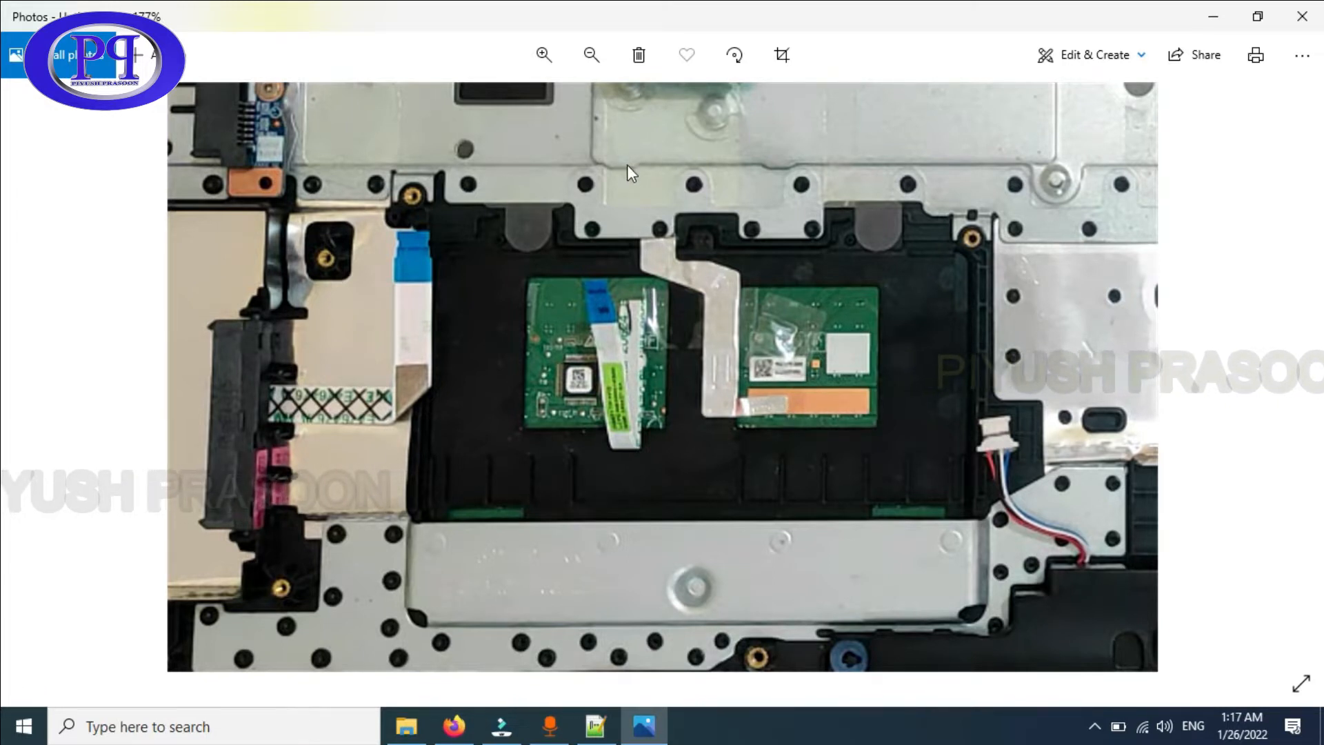
pyautogui.moveTo(750, 415)
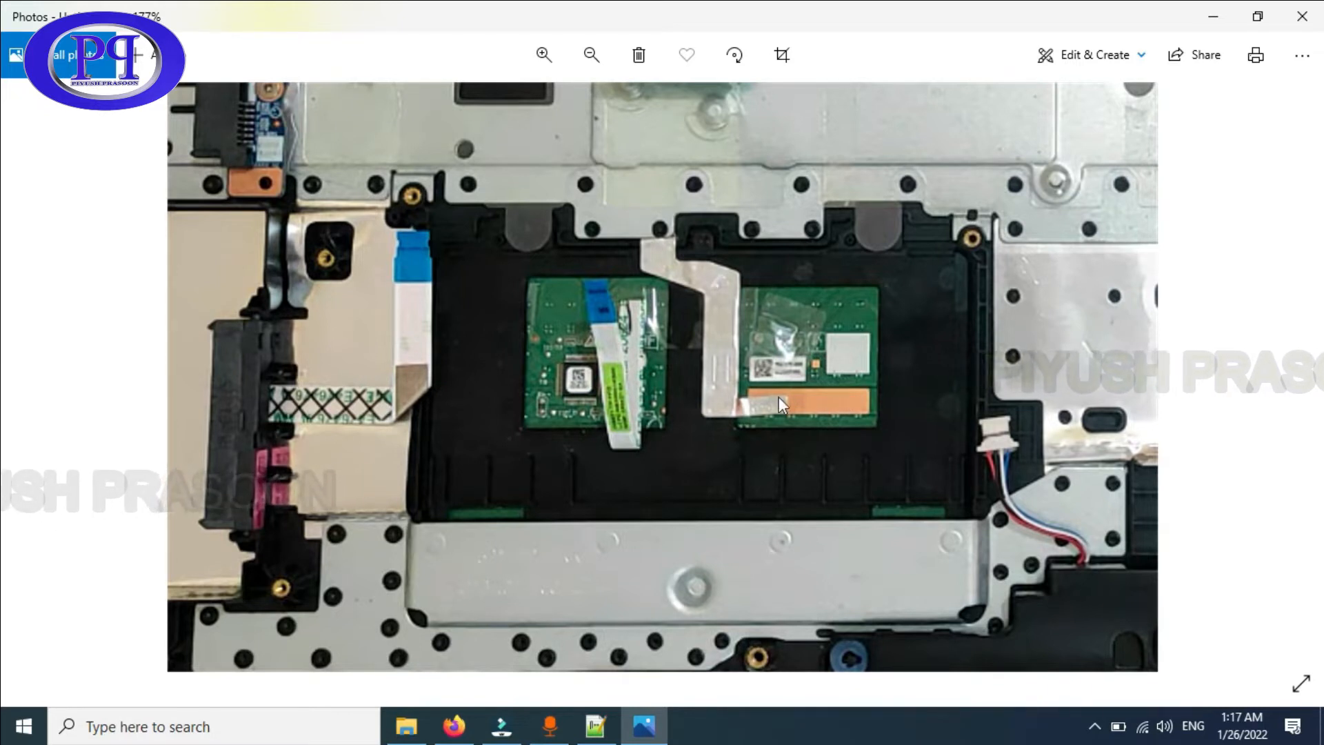
pyautogui.moveTo(731, 407)
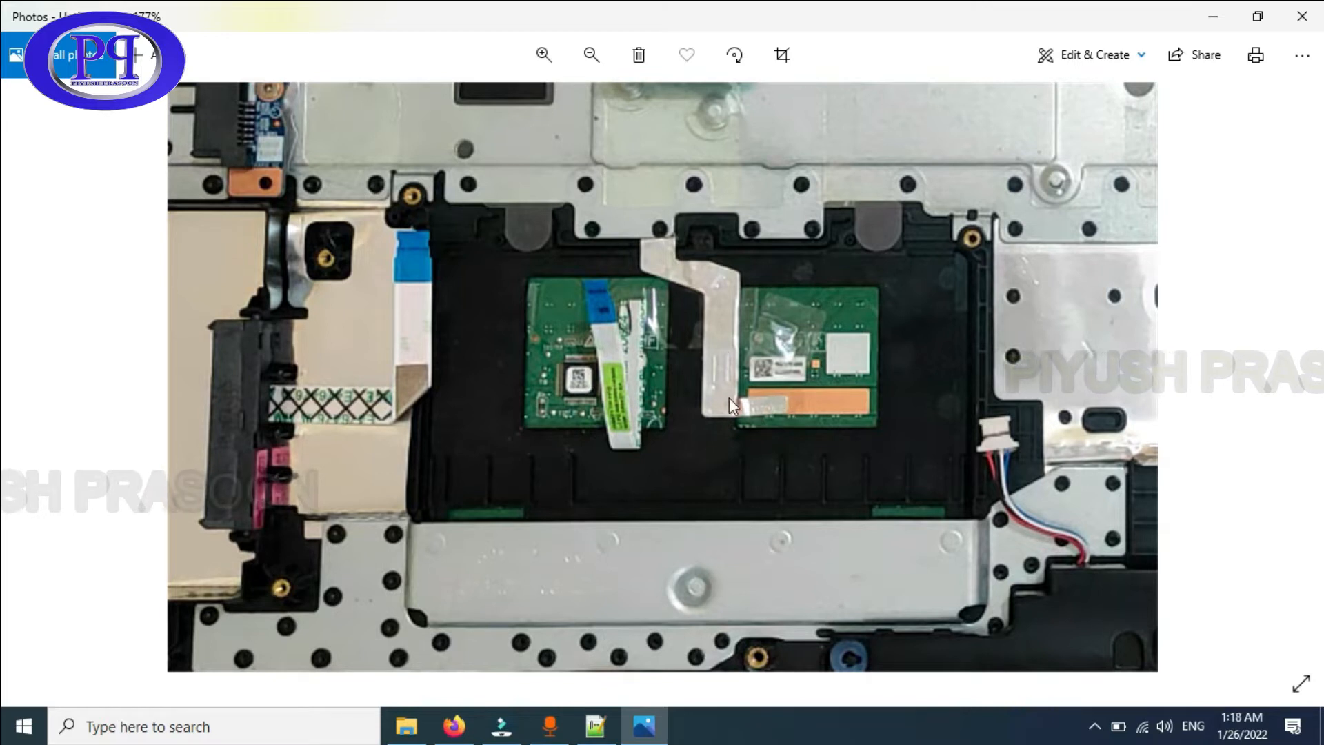
pyautogui.moveTo(717, 290)
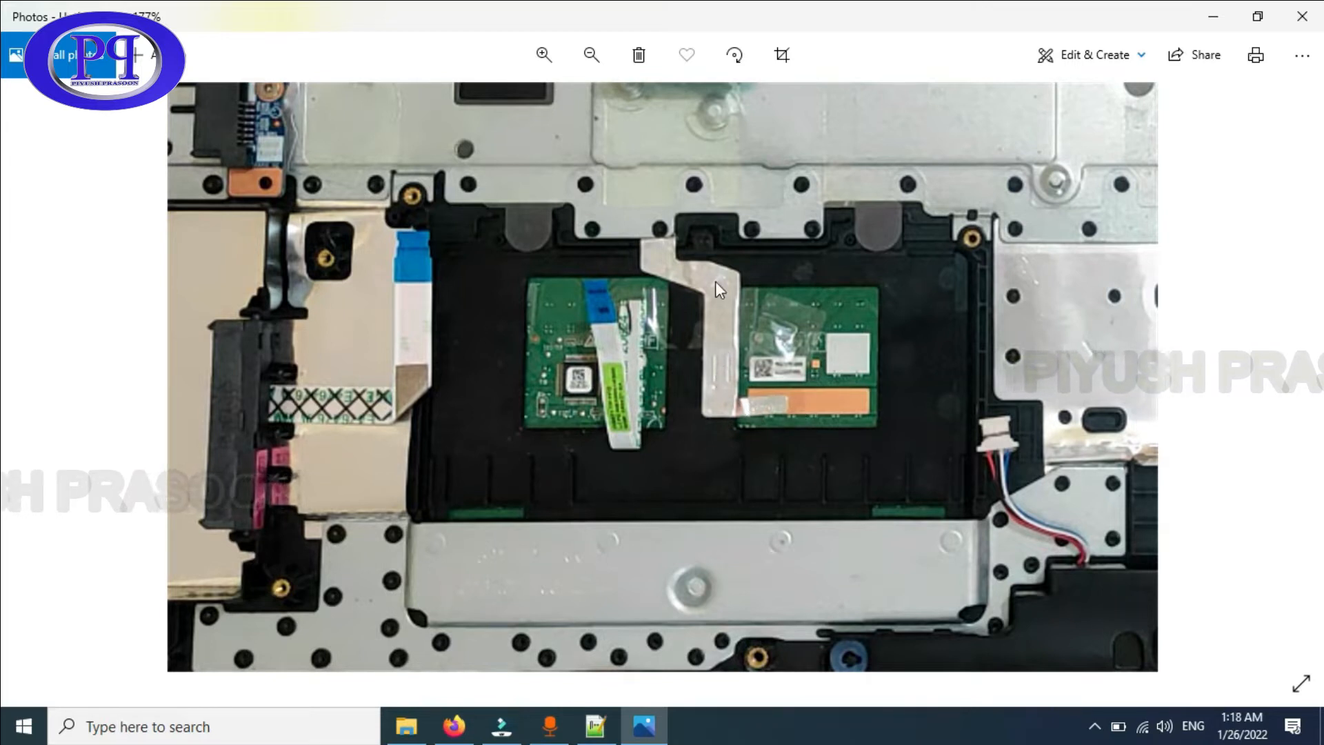
pyautogui.moveTo(725, 332)
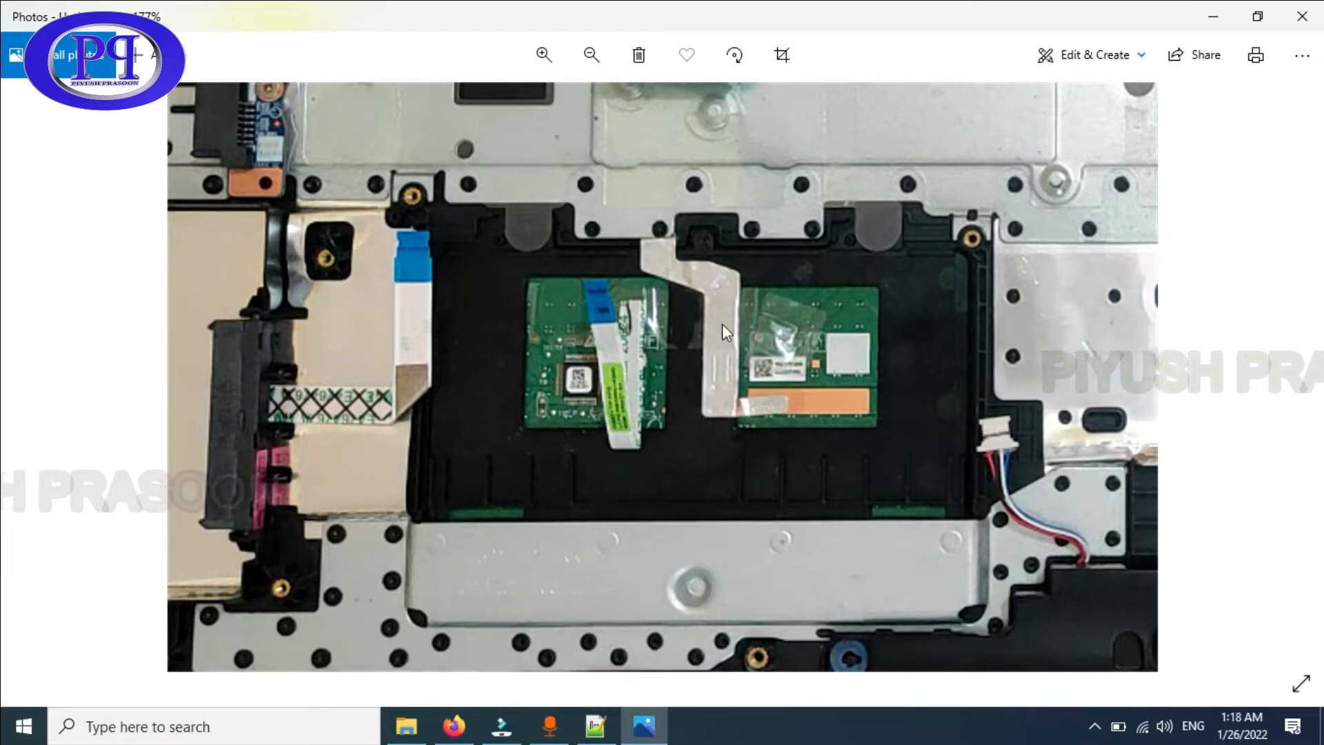